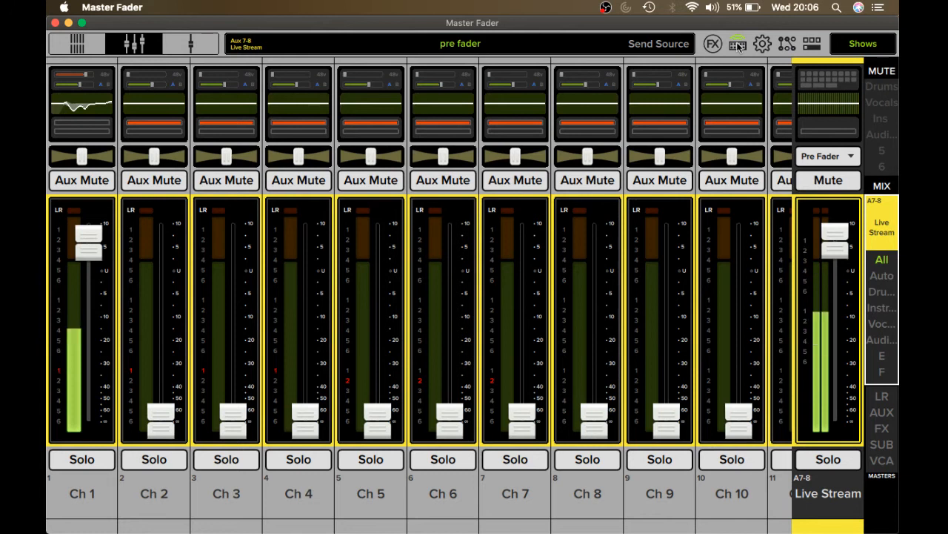
- Open the device panel showing DL32S 'Live Surface 1' and its network details
left_click(738, 42)
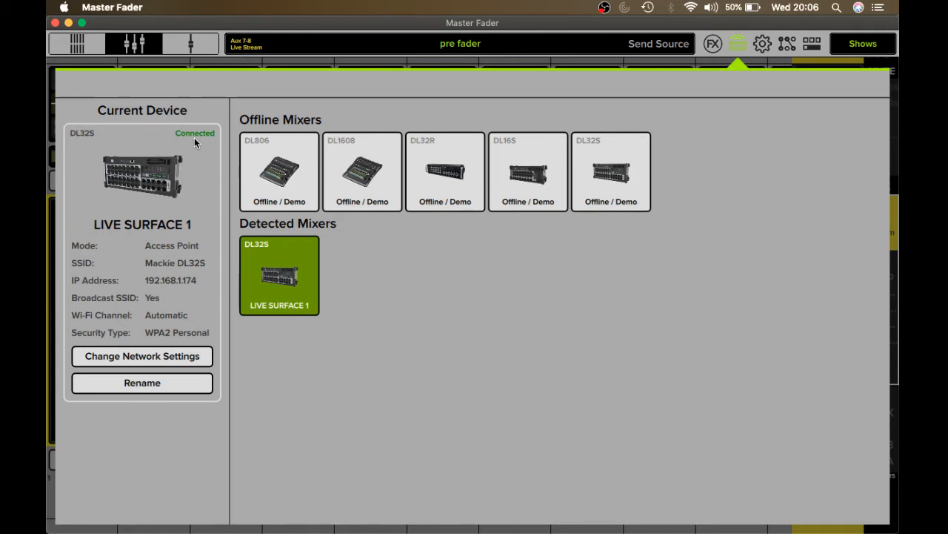
mouse_move(152, 311)
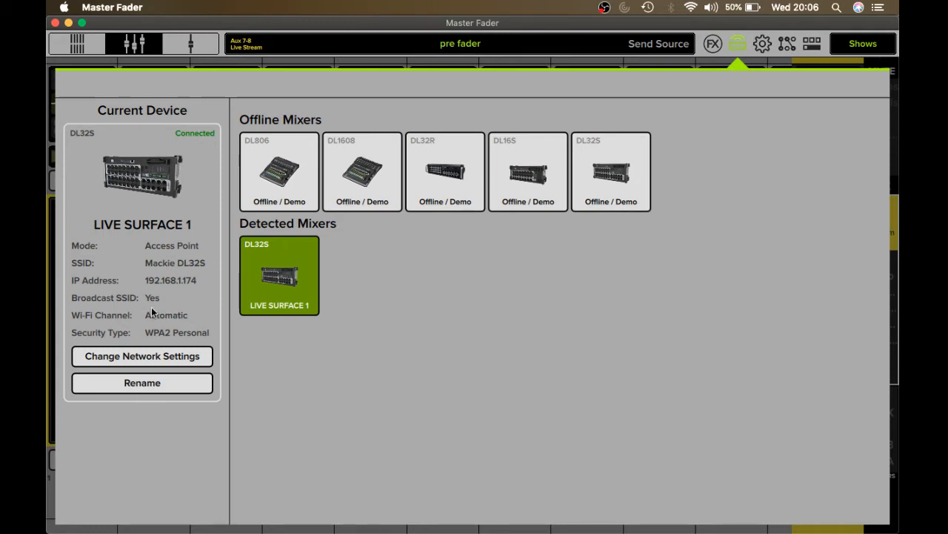
- Switch the DL32S network settings to Access Point mode, showing SSID 'Mackie DL32S' with WPA2
left_click(141, 355)
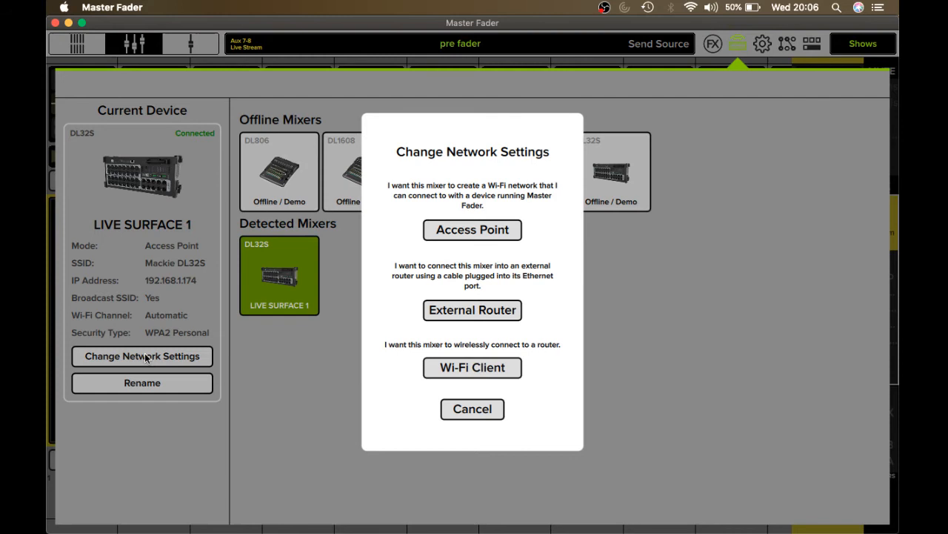
mouse_move(306, 297)
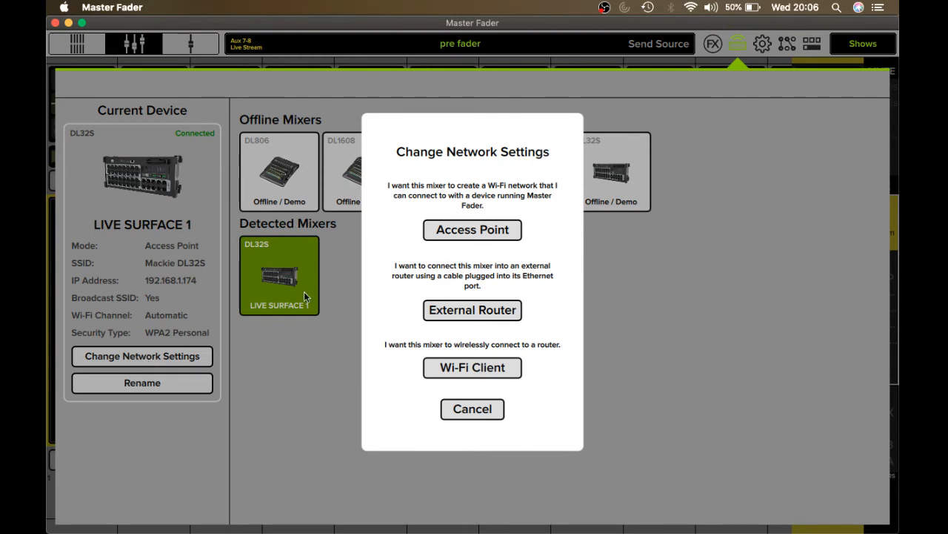
mouse_move(478, 229)
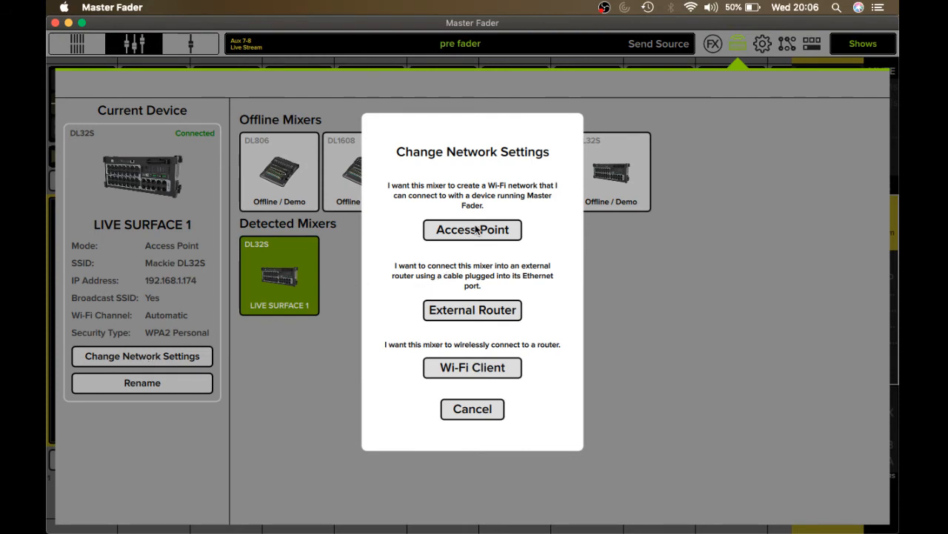
mouse_move(472, 231)
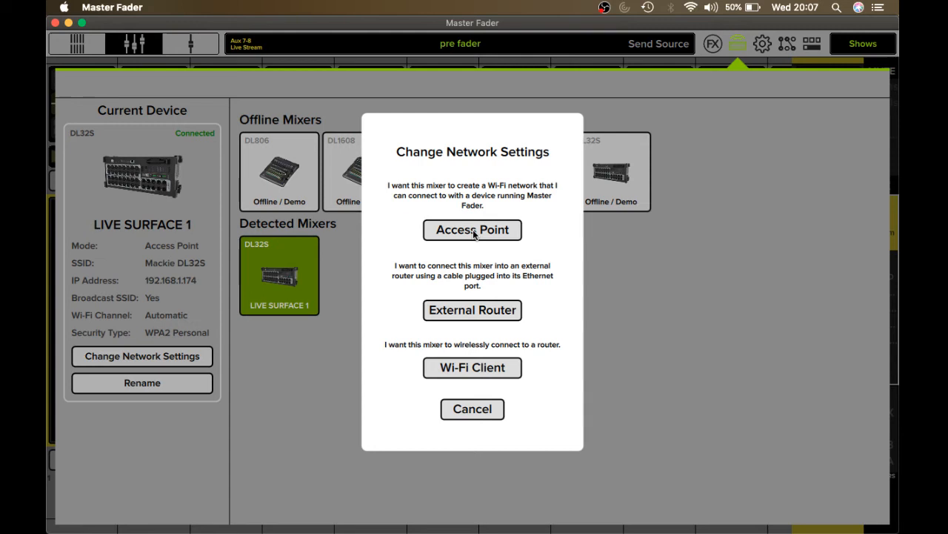
mouse_move(461, 215)
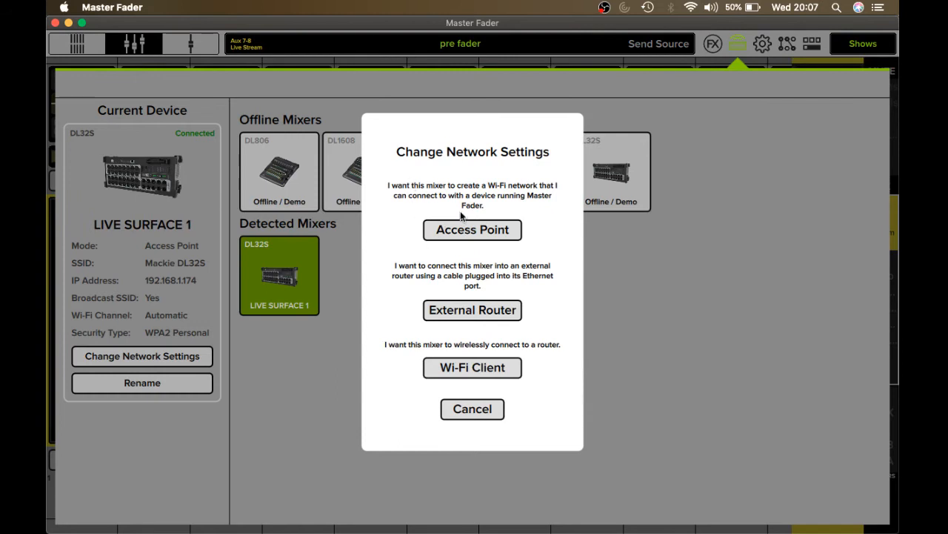
mouse_move(395, 191)
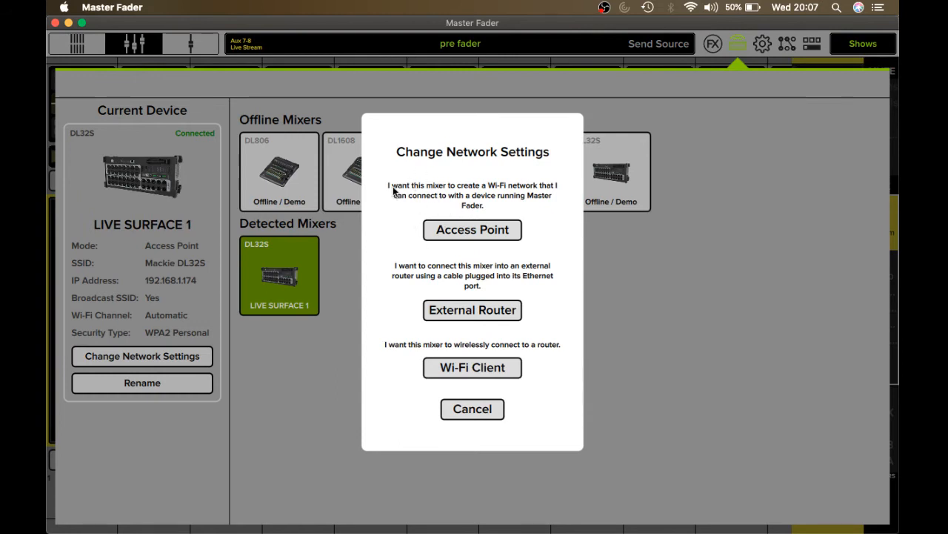
mouse_move(472, 193)
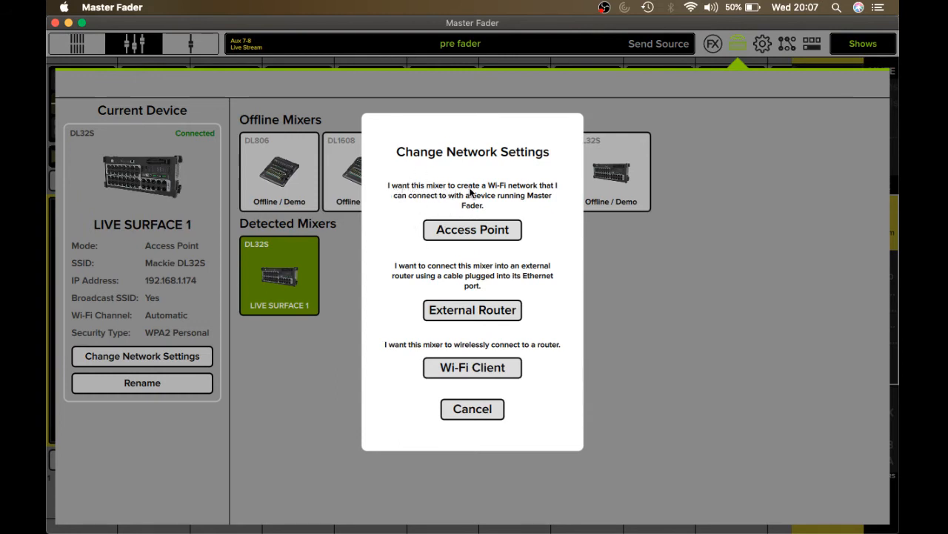
mouse_move(519, 188)
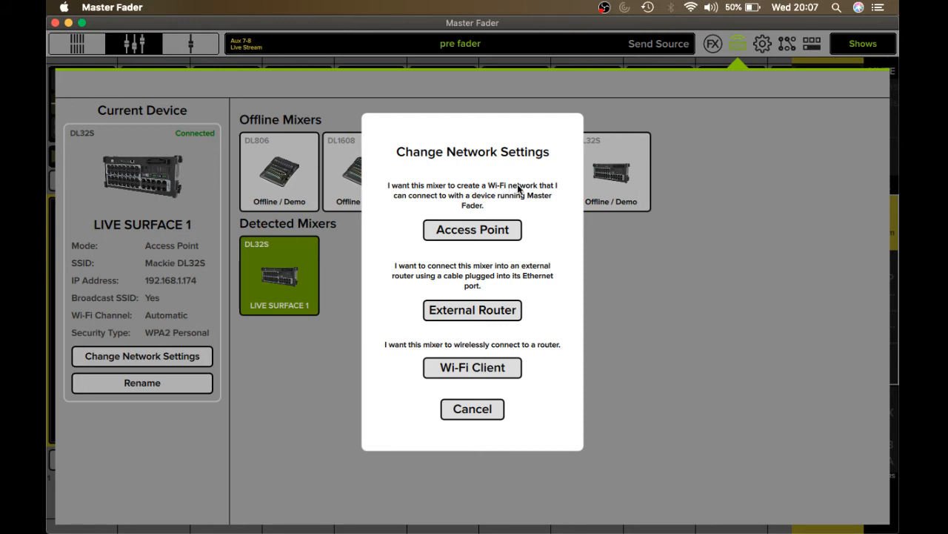
mouse_move(446, 207)
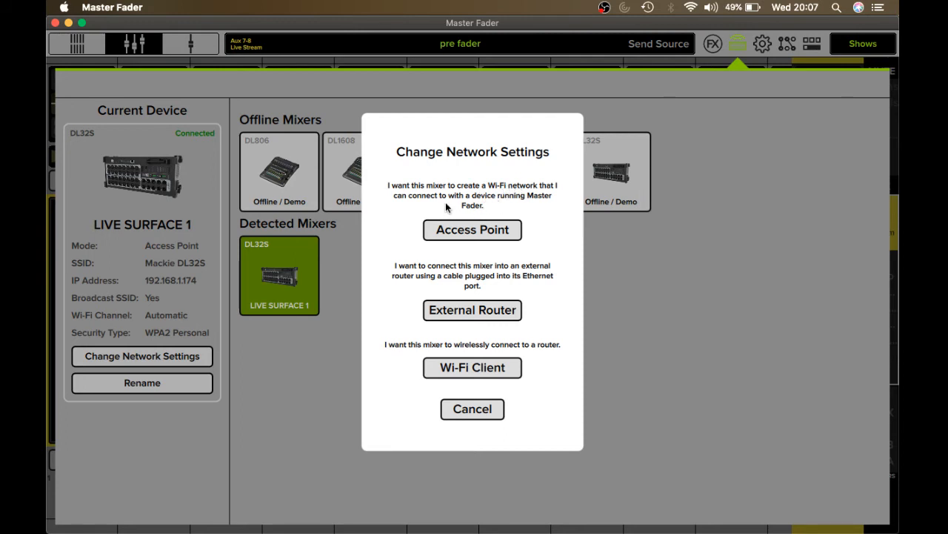
mouse_move(478, 213)
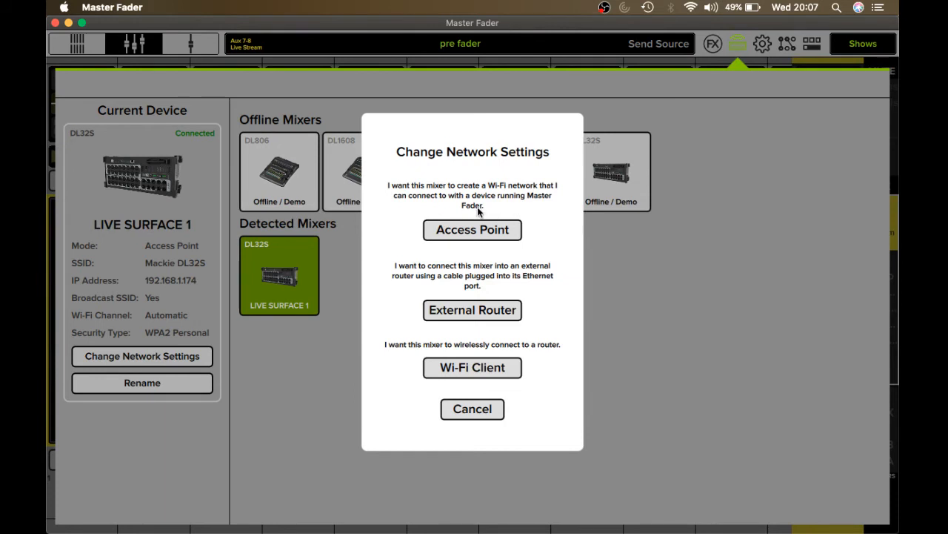
left_click(472, 229)
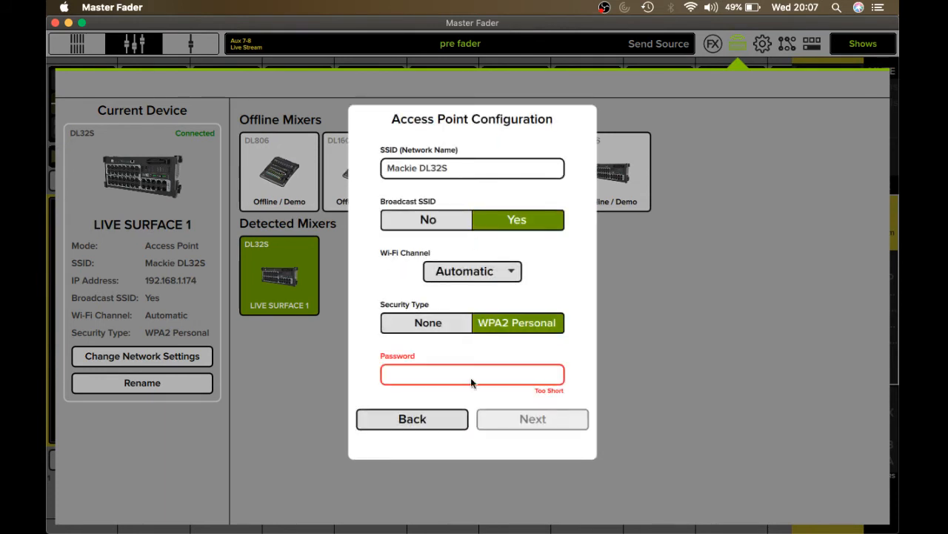
mouse_move(465, 375)
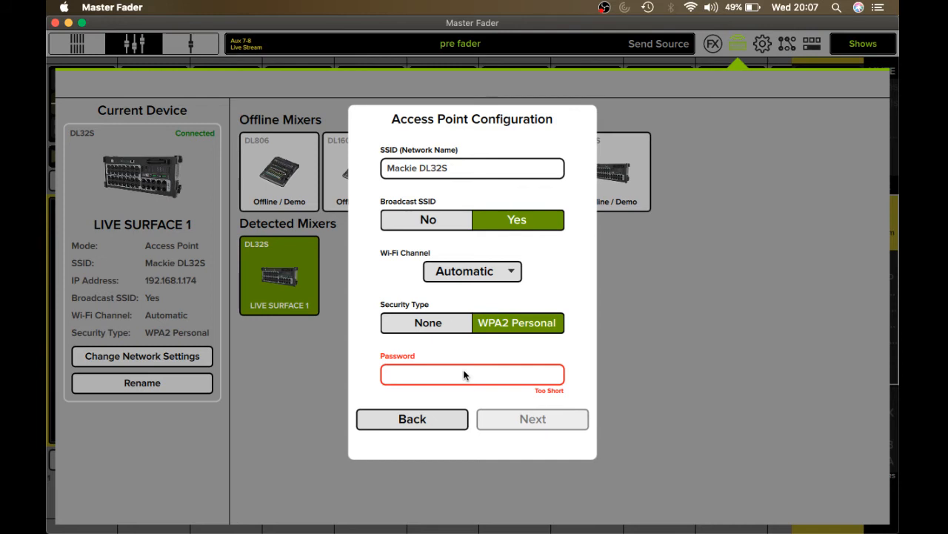
mouse_move(333, 235)
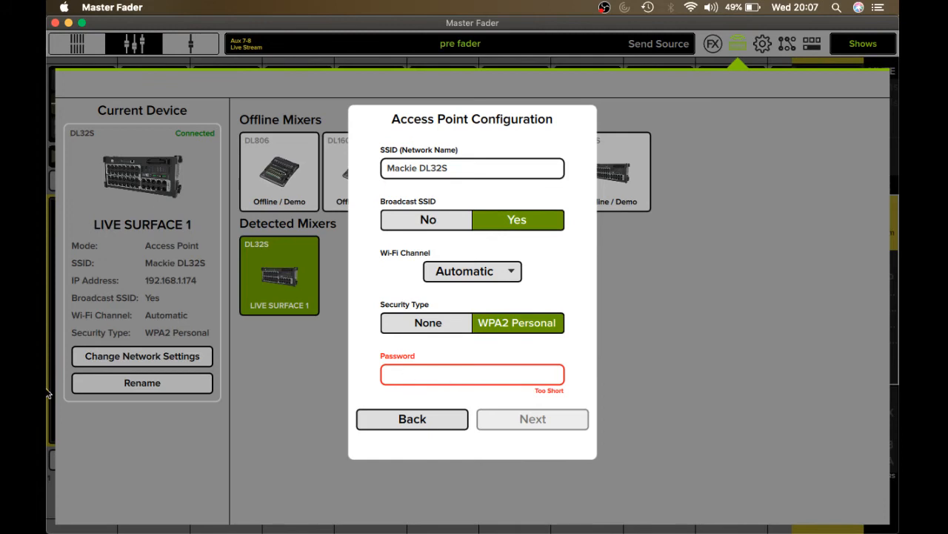
mouse_move(152, 400)
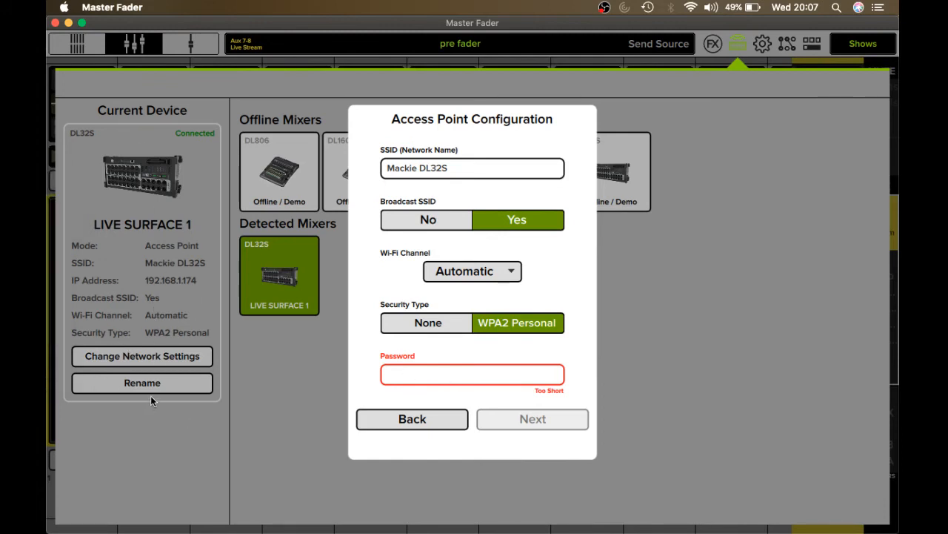
mouse_move(163, 356)
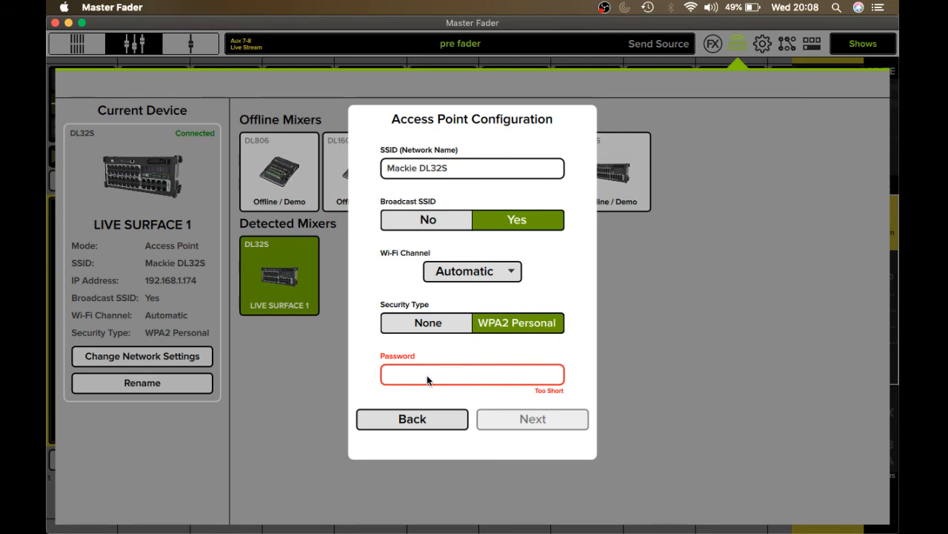
mouse_move(478, 450)
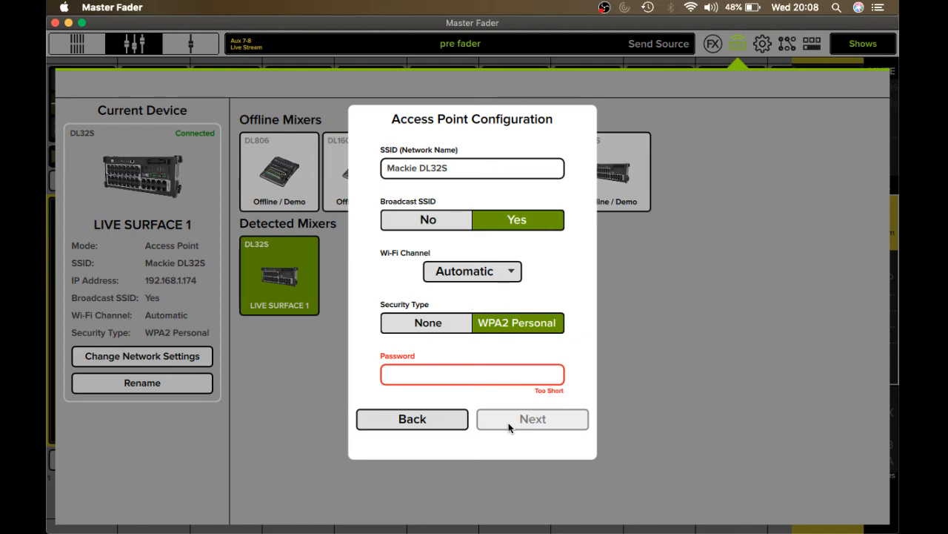
mouse_move(499, 215)
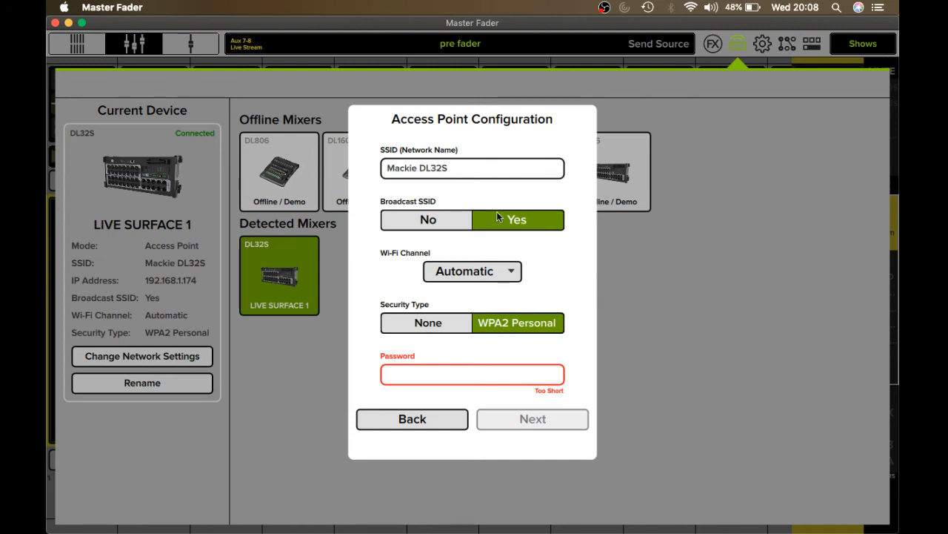
mouse_move(365, 280)
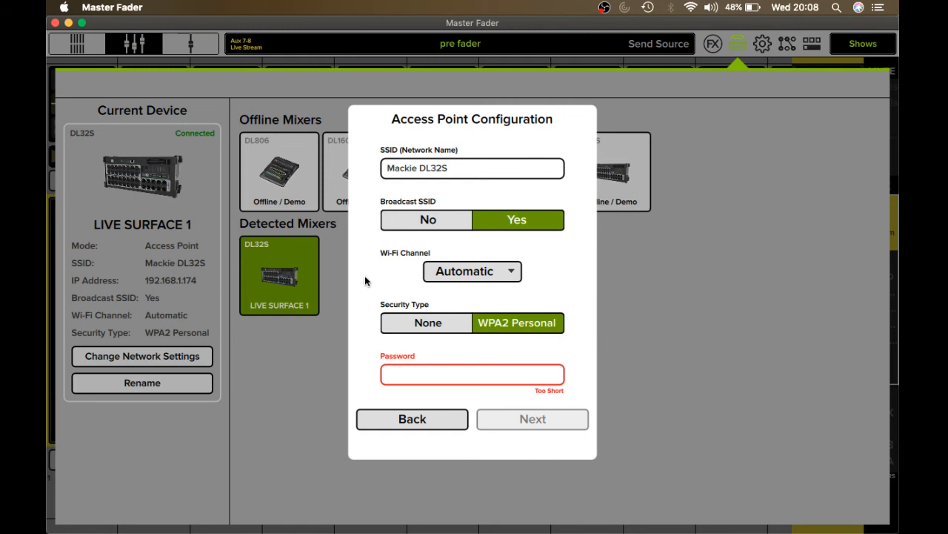
mouse_move(406, 275)
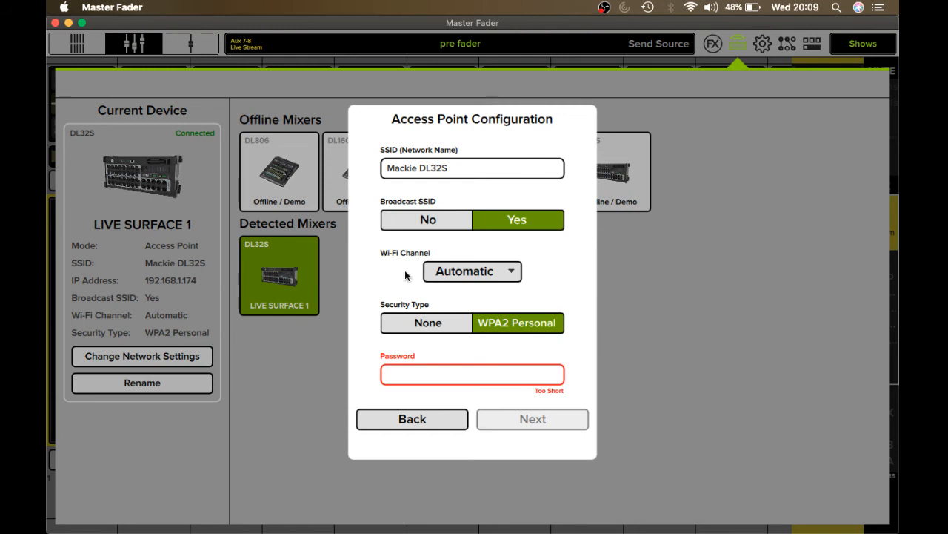
mouse_move(691, 88)
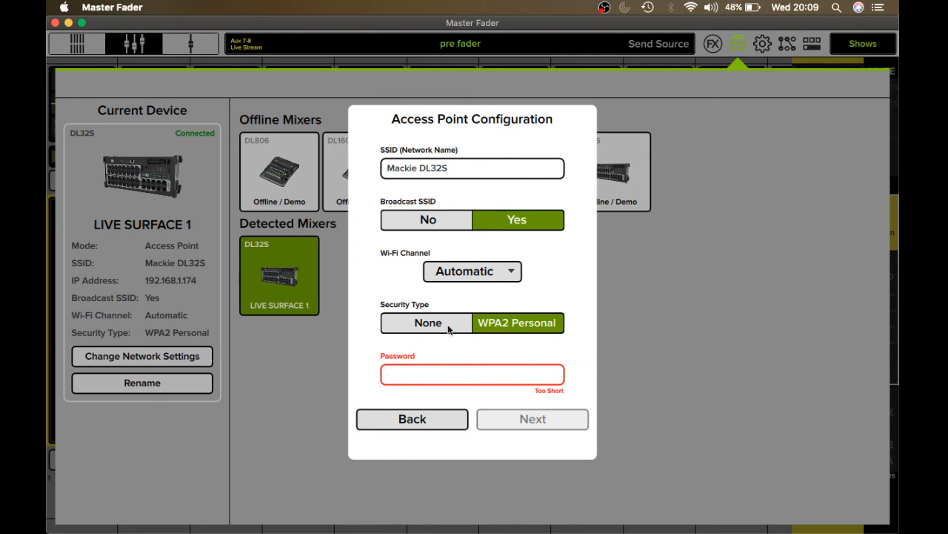
mouse_move(478, 304)
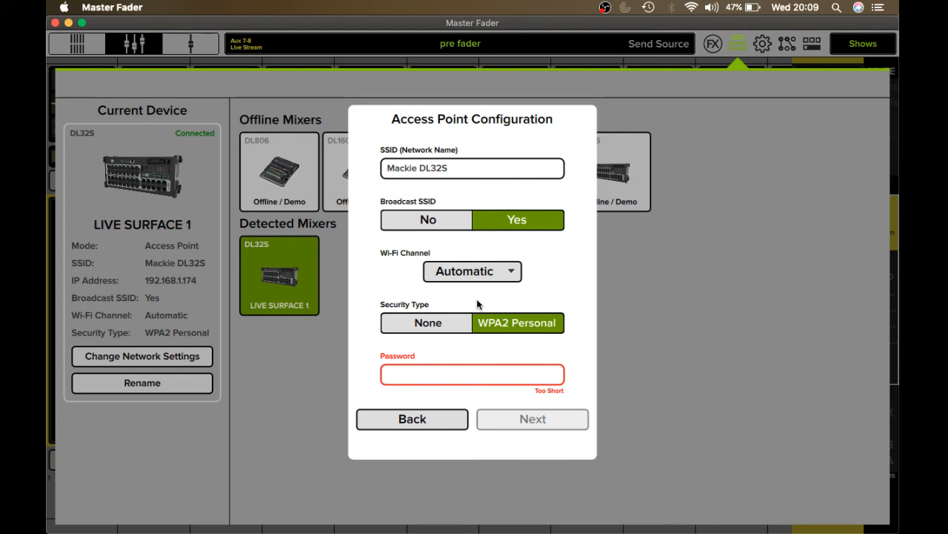
mouse_move(480, 347)
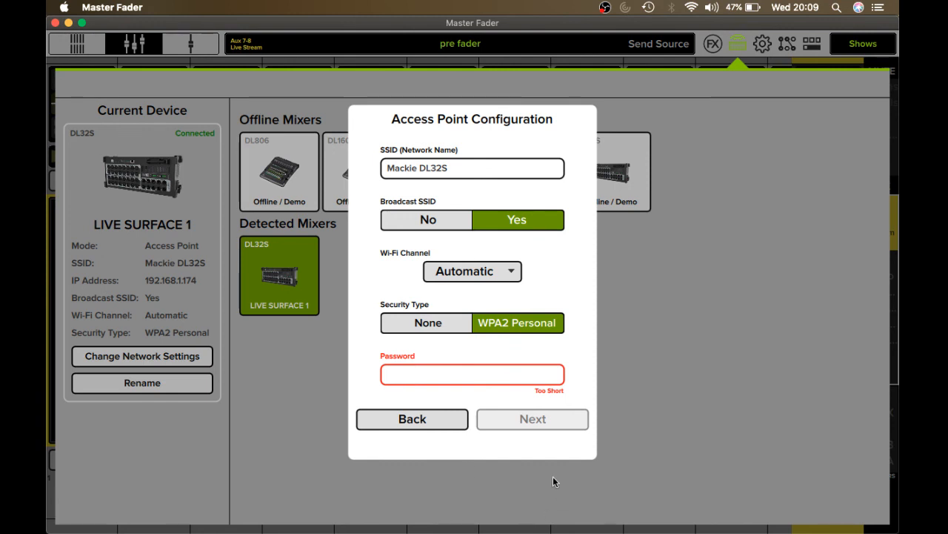
mouse_move(676, 326)
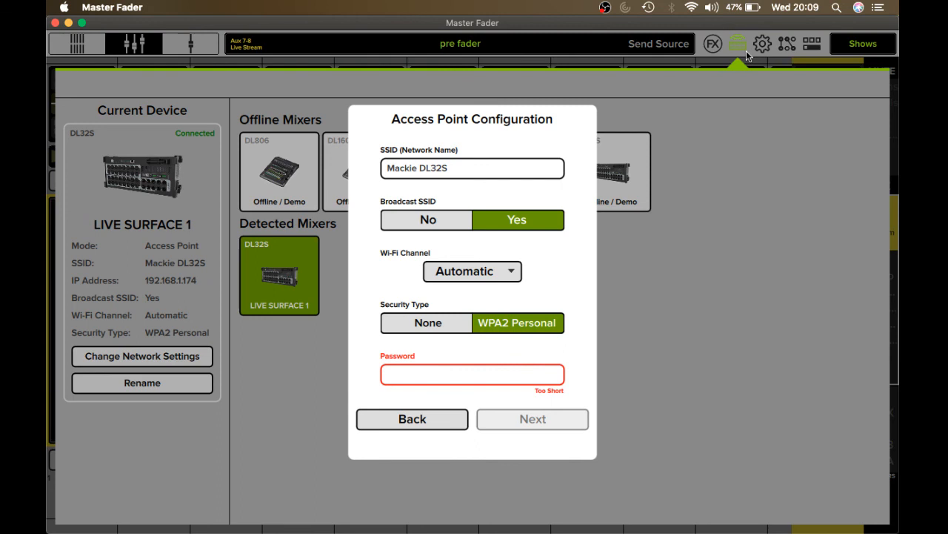
mouse_move(681, 104)
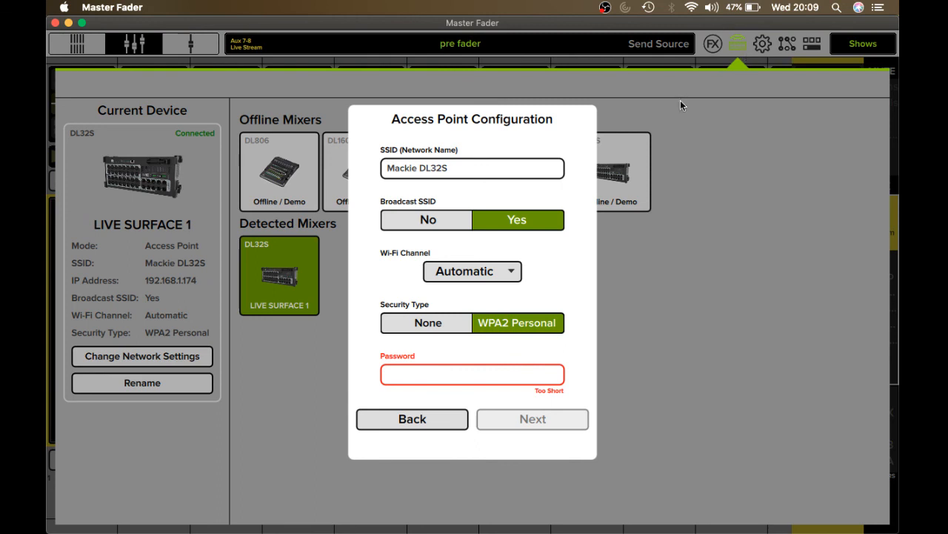
- Go back from the Access Point Configuration without entering a password
left_click(411, 419)
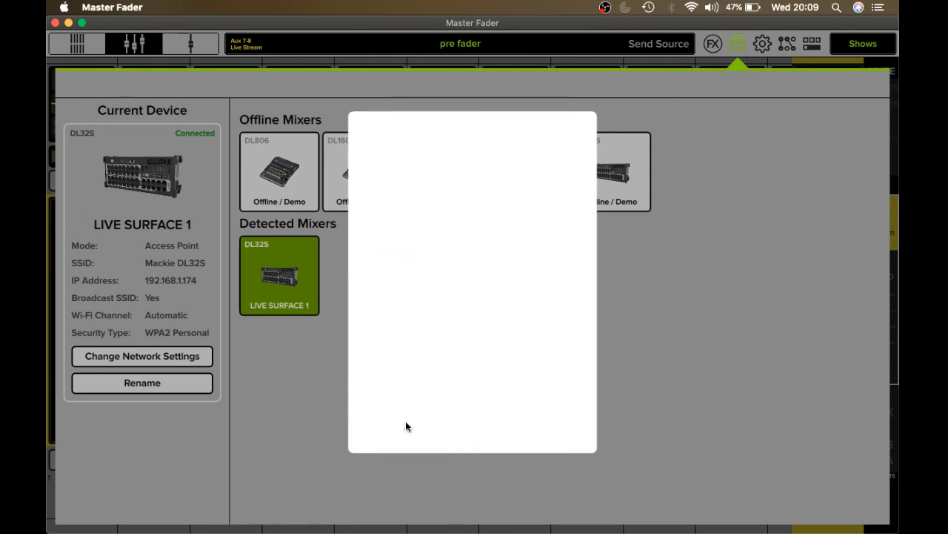
- Cancel the Change Network Settings dialog, leaving the DL32S network unchanged
left_click(141, 356)
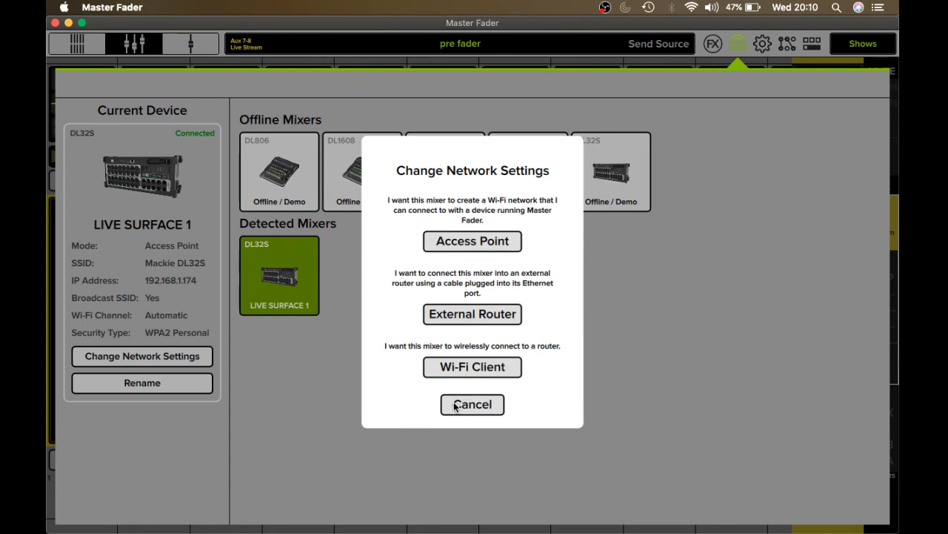
left_click(472, 404)
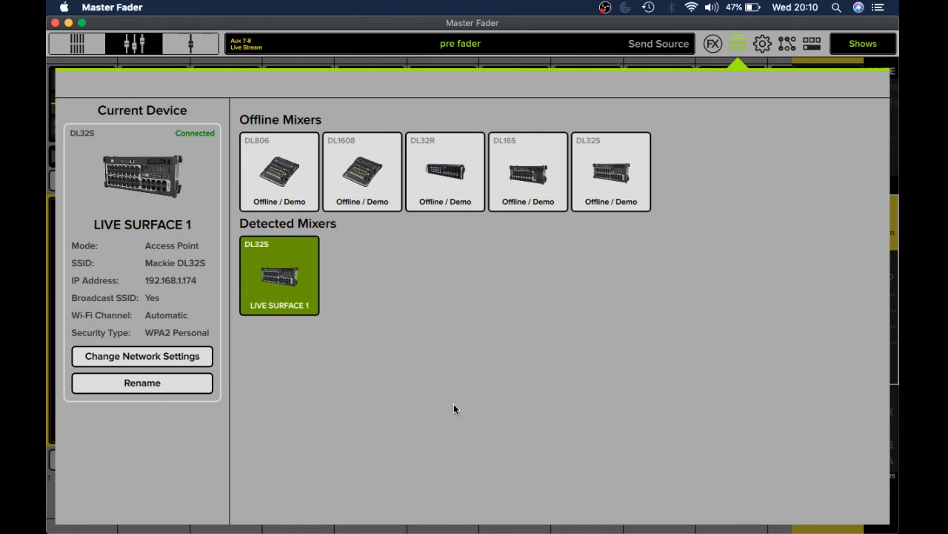
mouse_move(228, 184)
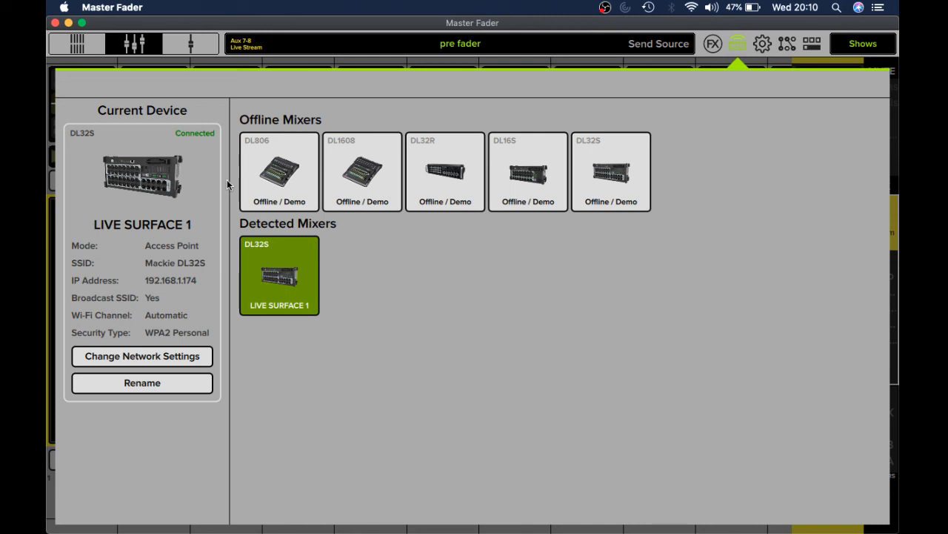
mouse_move(478, 225)
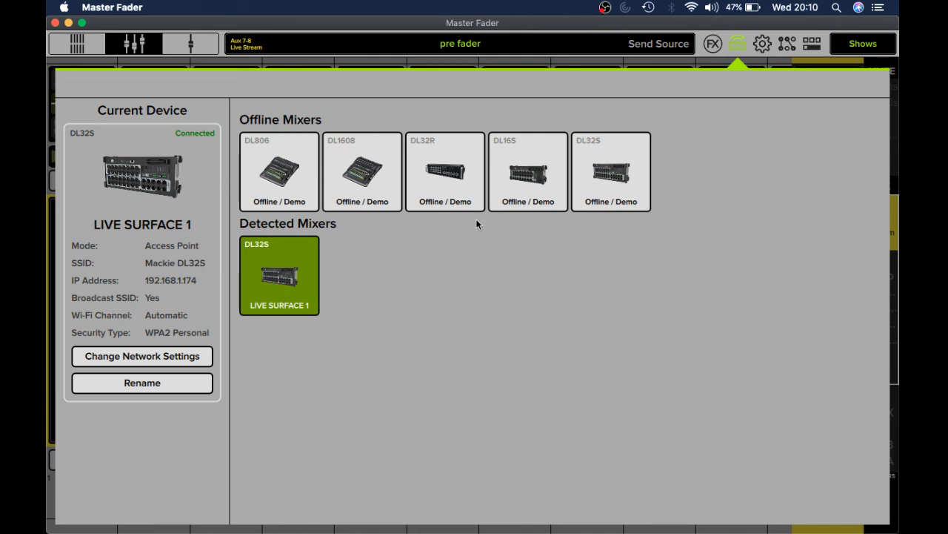
mouse_move(543, 306)
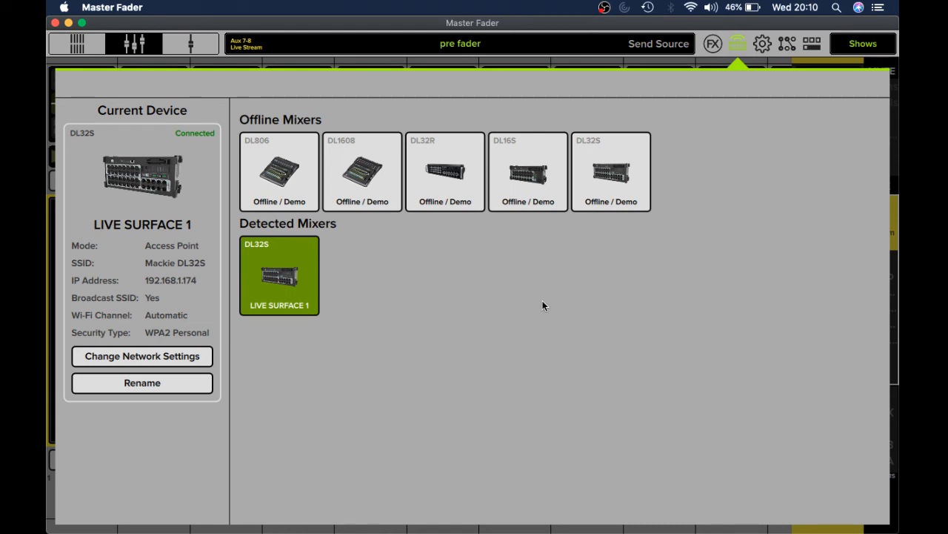
mouse_move(606, 266)
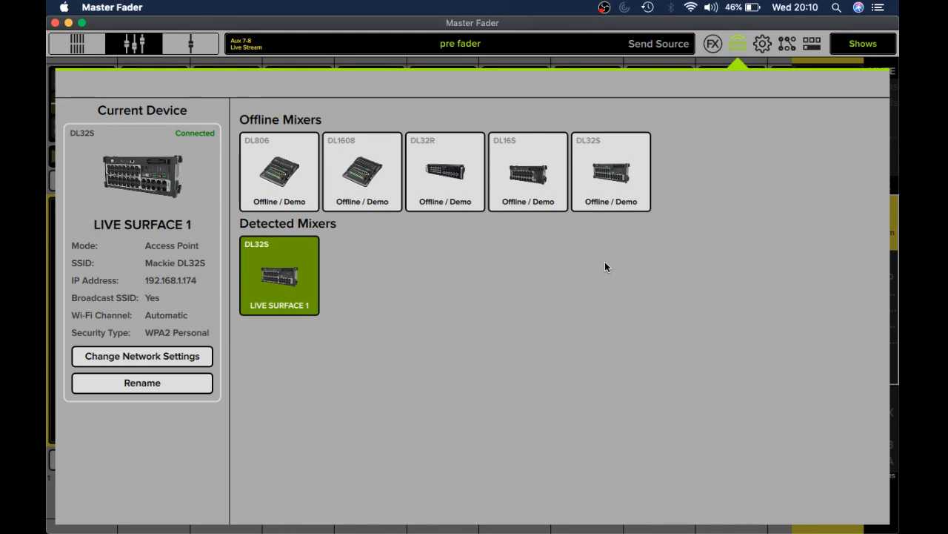
mouse_move(755, 123)
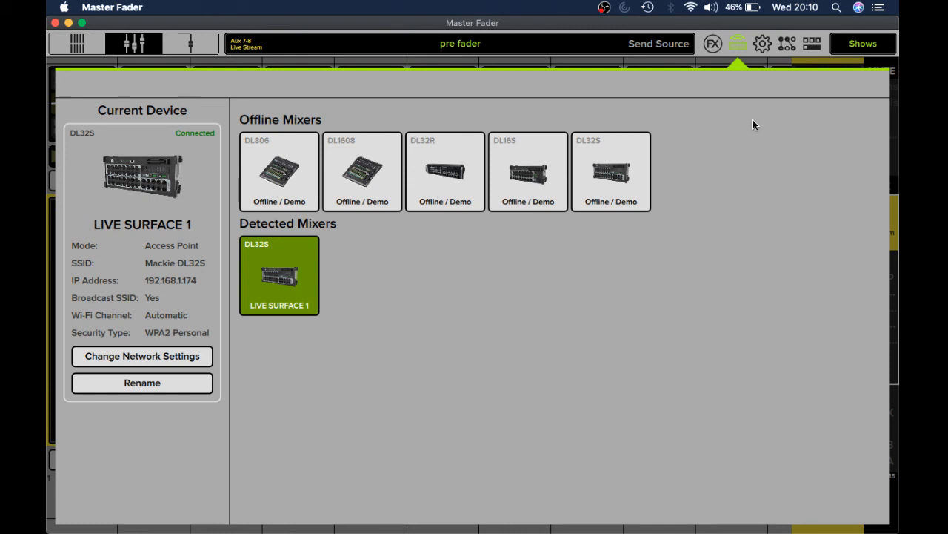